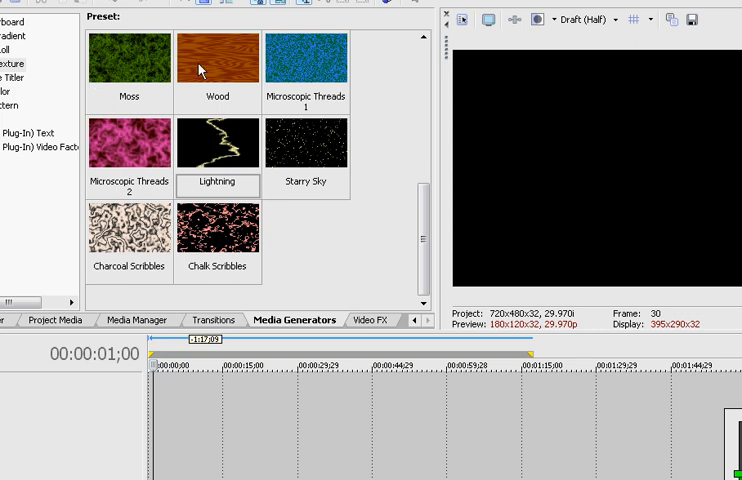
{"action": "mouse_move", "coordinate": [357, 328]}
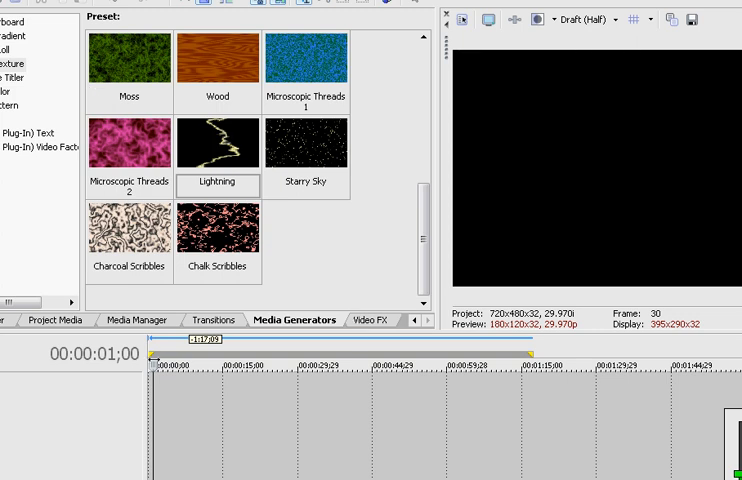
{"action": "mouse_move", "coordinate": [120, 295]}
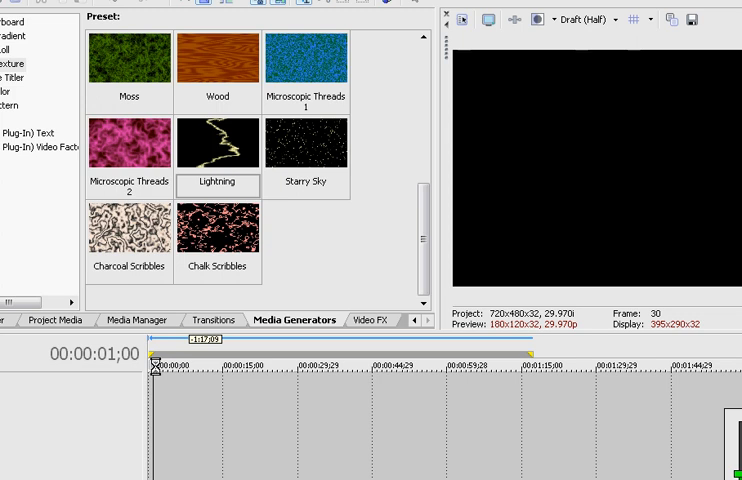
- Move the playhead back to the project start, 00:00:00;00
{"action": "left_click", "coordinate": [153, 355]}
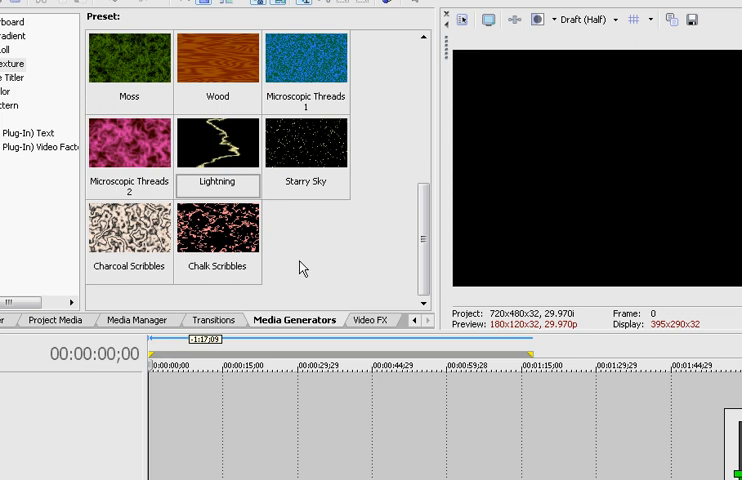
{"action": "mouse_move", "coordinate": [168, 406]}
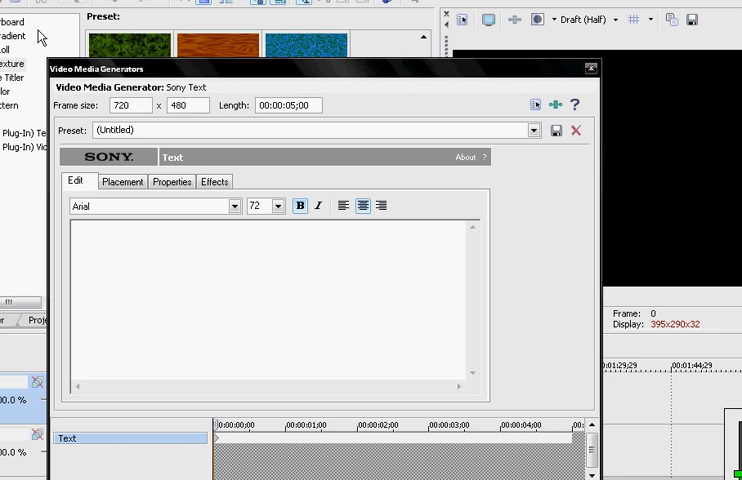
- Type 'Presenting' into the Sony Text generator and move the editor aside
{"action": "type", "text": "P"}
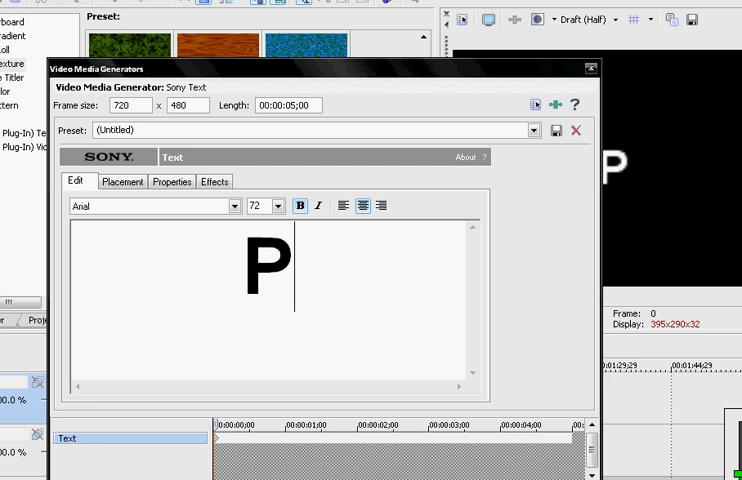
{"action": "type", "text": "resen"}
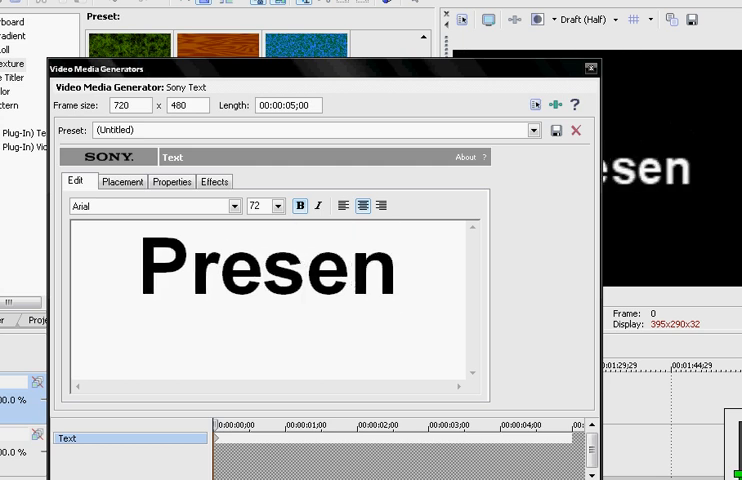
{"action": "type", "text": "ting"}
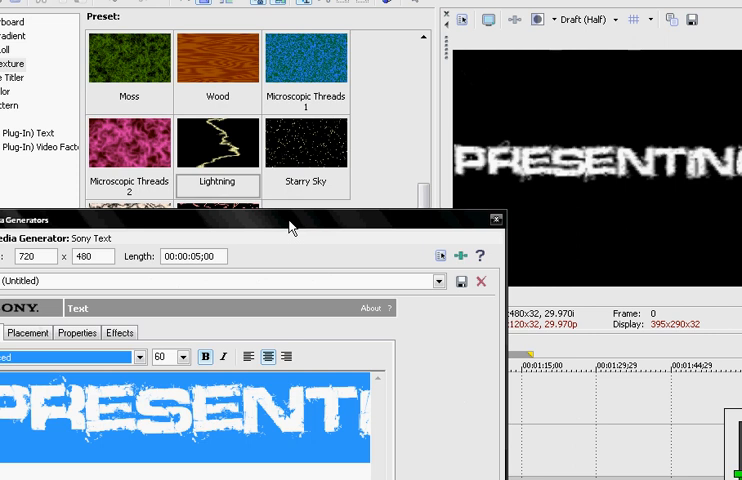
{"action": "left_click_drag", "start_coordinate": [290, 220], "coordinate": [270, 64]}
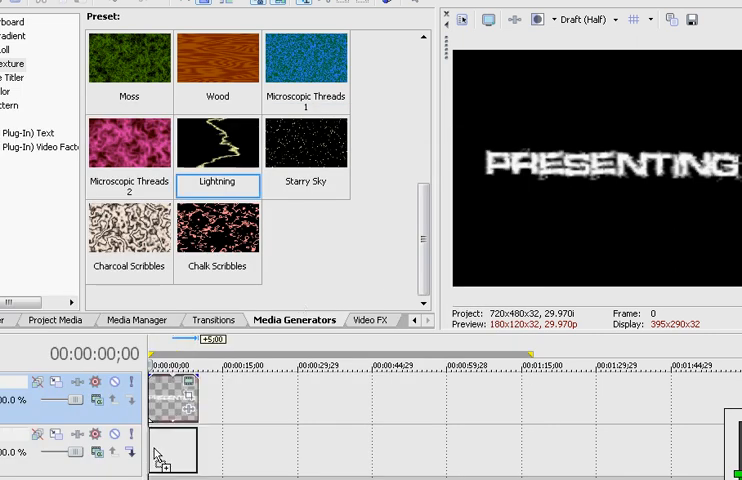
- Insert the Lightning noise texture preset onto the second video track
{"action": "double_click", "coordinate": [217, 144]}
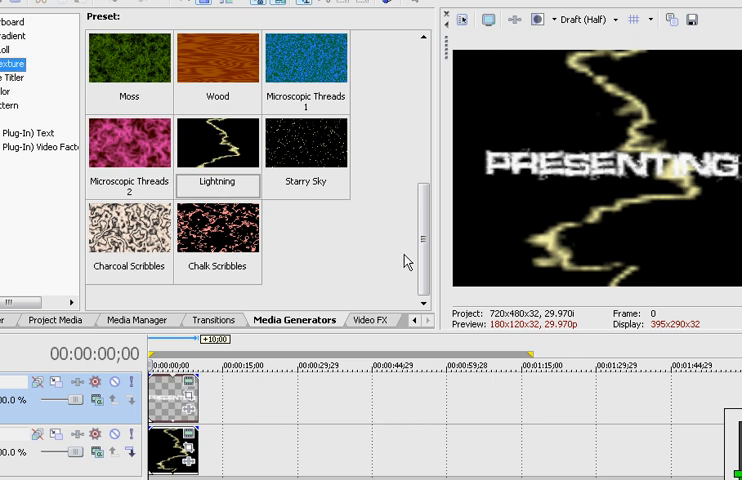
{"action": "mouse_move", "coordinate": [238, 155]}
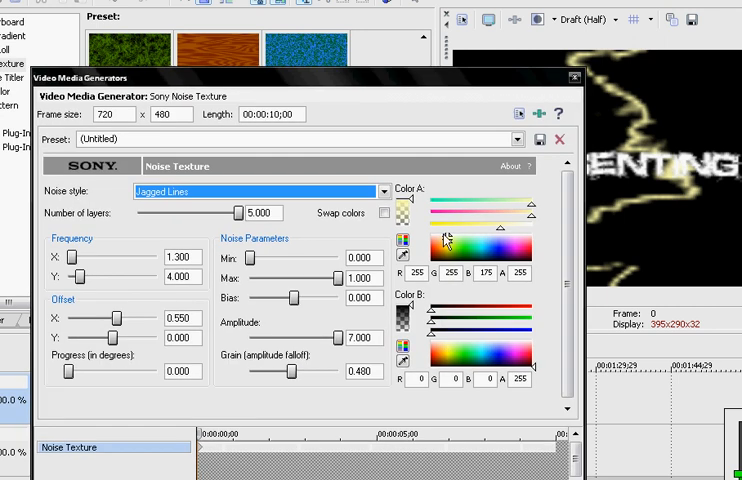
- Set Color A to green and the Amplitude slider to 1.980
{"action": "left_click", "coordinate": [460, 245]}
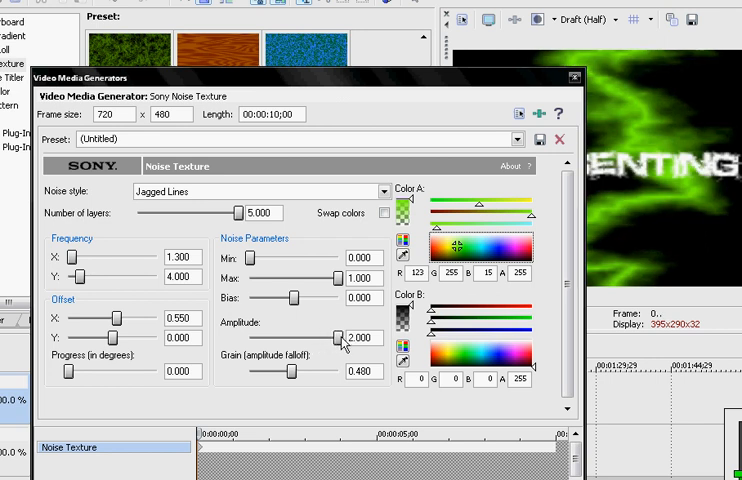
{"action": "left_click_drag", "start_coordinate": [340, 338], "coordinate": [338, 338]}
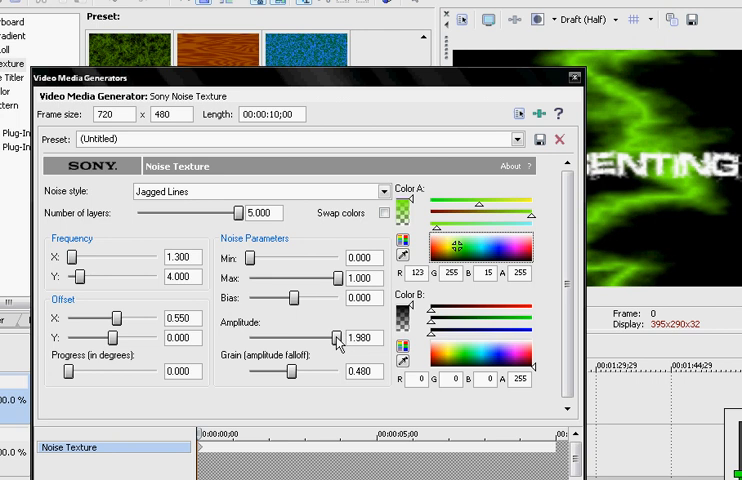
{"action": "left_click_drag", "start_coordinate": [333, 338], "coordinate": [306, 338]}
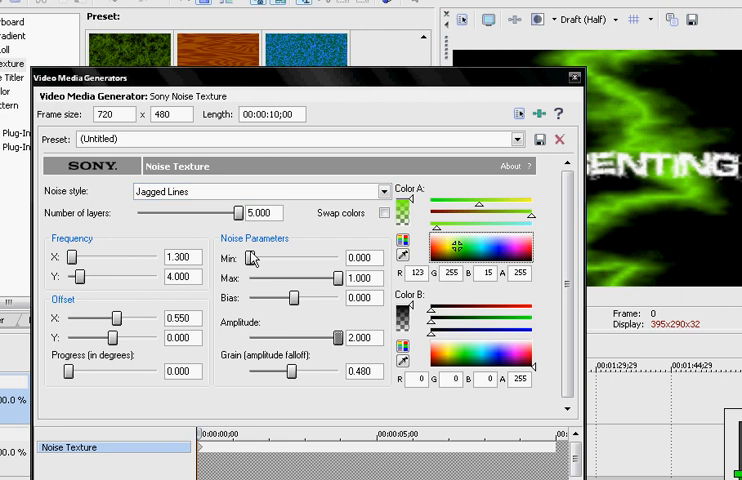
{"action": "left_click_drag", "start_coordinate": [340, 338], "coordinate": [335, 338]}
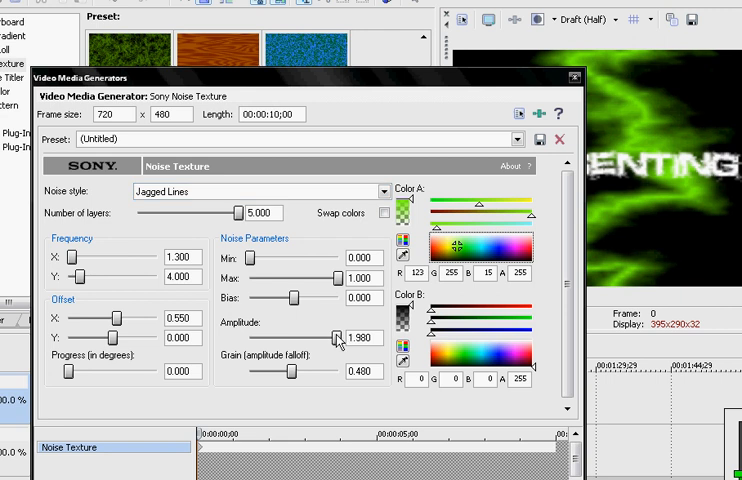
{"action": "mouse_move", "coordinate": [363, 358]}
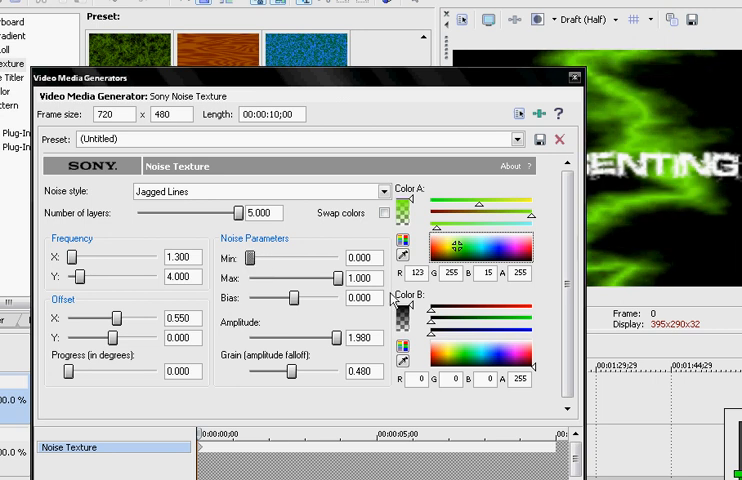
{"action": "mouse_move", "coordinate": [284, 90]}
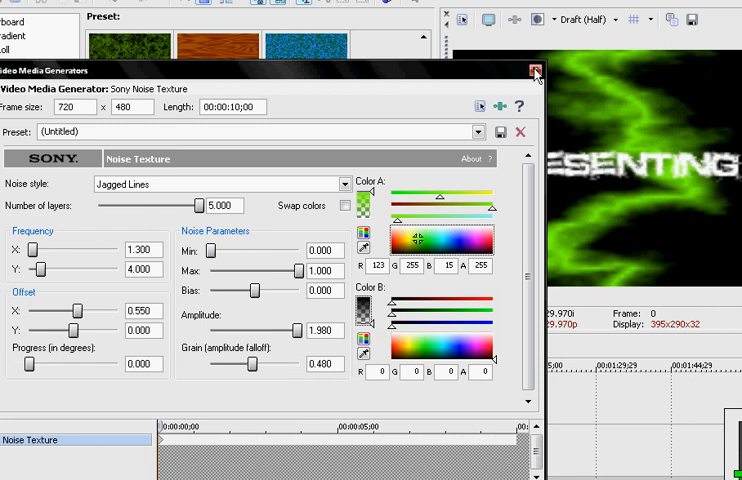
{"action": "mouse_move", "coordinate": [517, 449]}
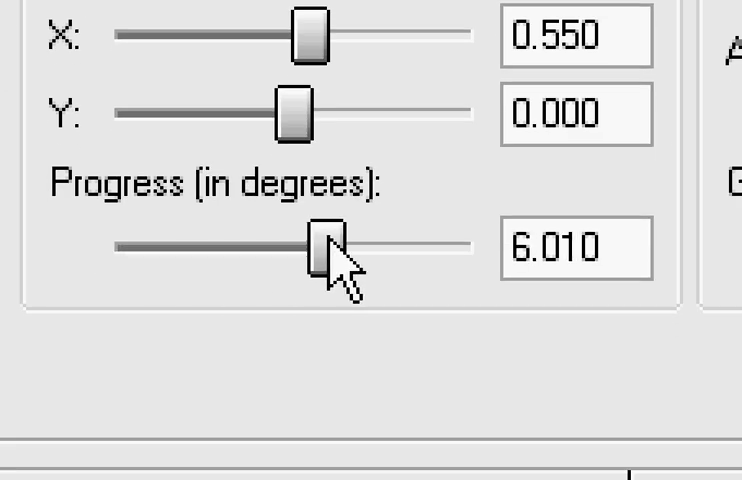
- Keyframe Progress at 7.680 at the clip's end and close the generator window
{"action": "left_click_drag", "start_coordinate": [325, 245], "coordinate": [380, 245]}
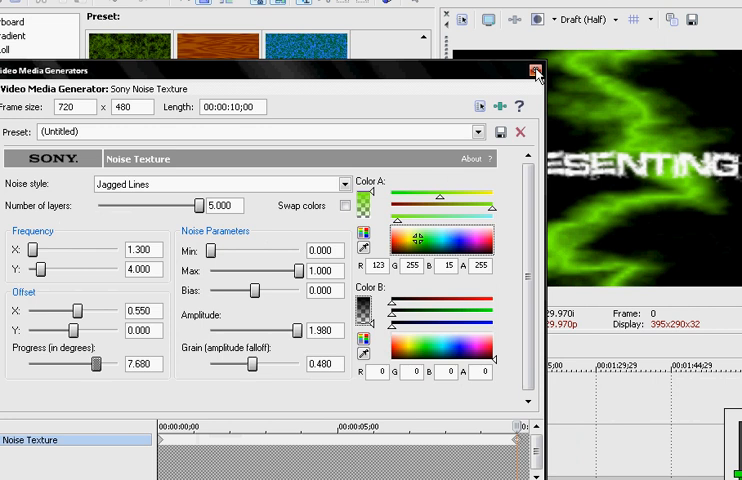
{"action": "left_click", "coordinate": [534, 70]}
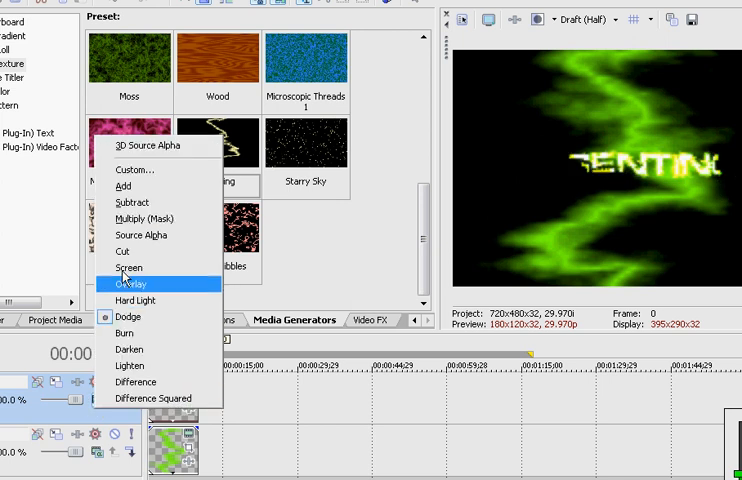
- Switch the track's compositing mode from Dodge to Multiply (Mask)
{"action": "left_click", "coordinate": [130, 283]}
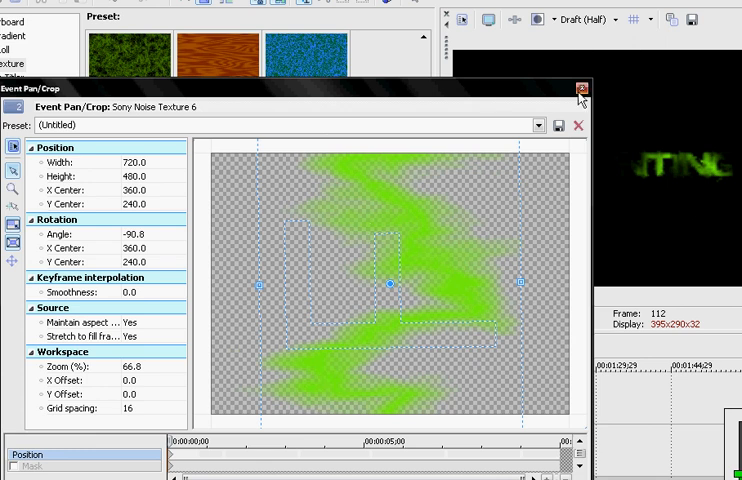
- Finish the -90.8 degree Pan/Crop rotation and close the window
{"action": "left_click", "coordinate": [583, 88]}
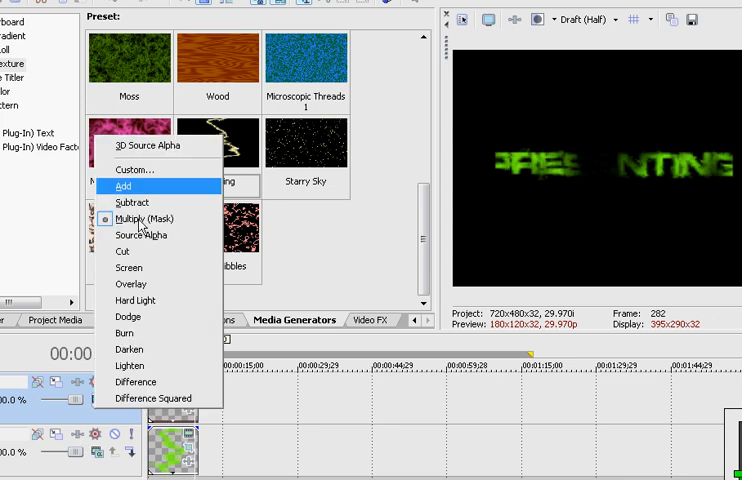
{"action": "mouse_move", "coordinate": [550, 118]}
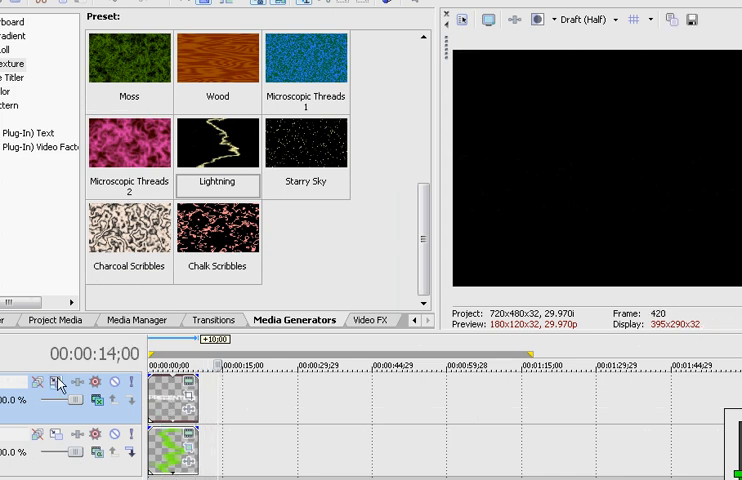
- Try compositing modes on the text track, settling on Dodge
{"action": "left_click", "coordinate": [58, 382]}
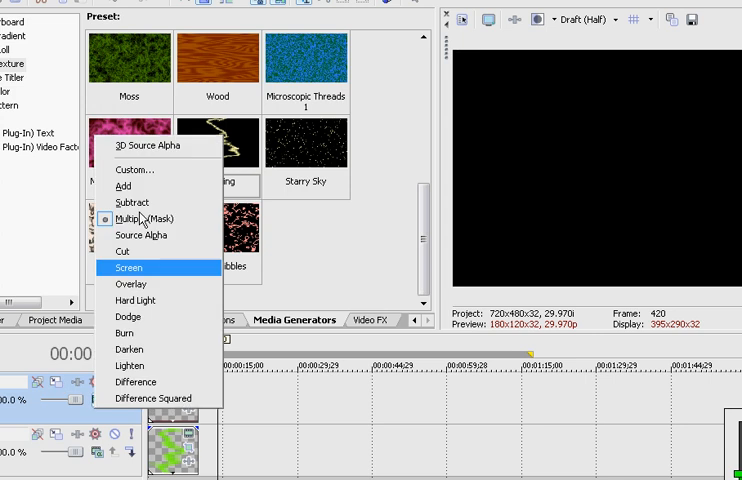
{"action": "left_click", "coordinate": [128, 267]}
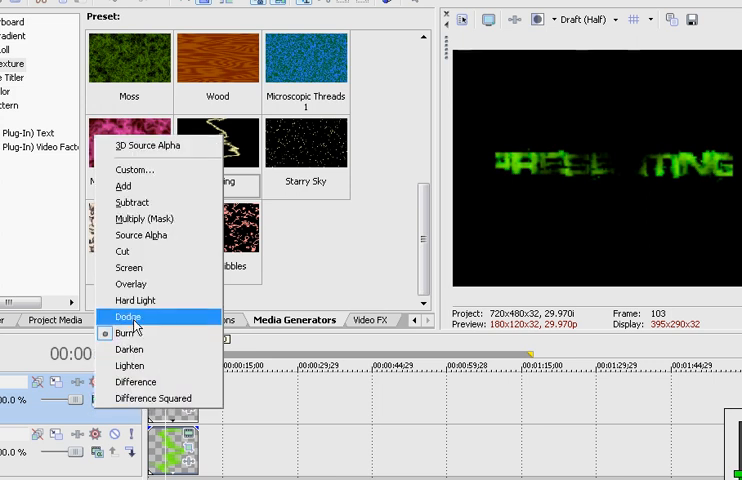
{"action": "left_click", "coordinate": [125, 317]}
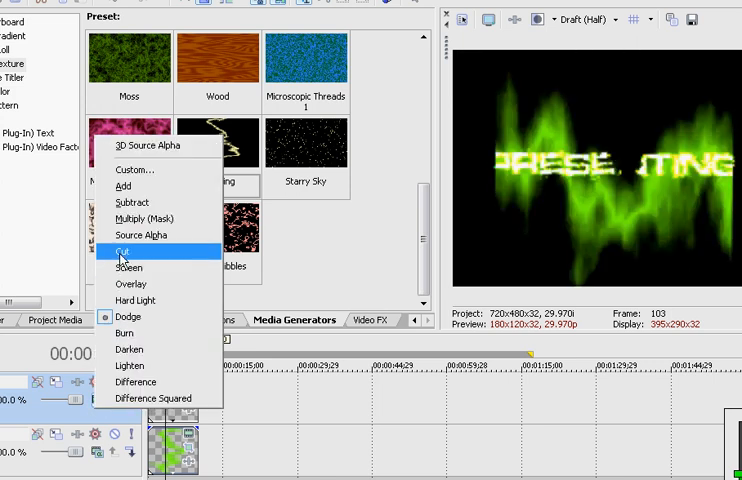
{"action": "mouse_move", "coordinate": [135, 300]}
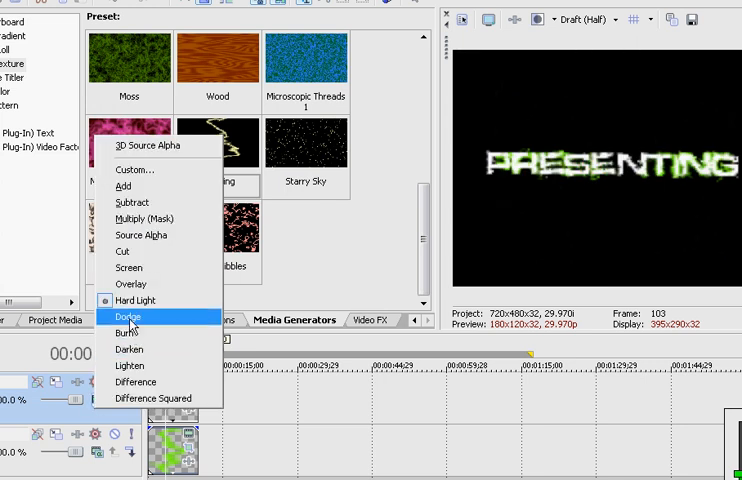
{"action": "left_click", "coordinate": [129, 317]}
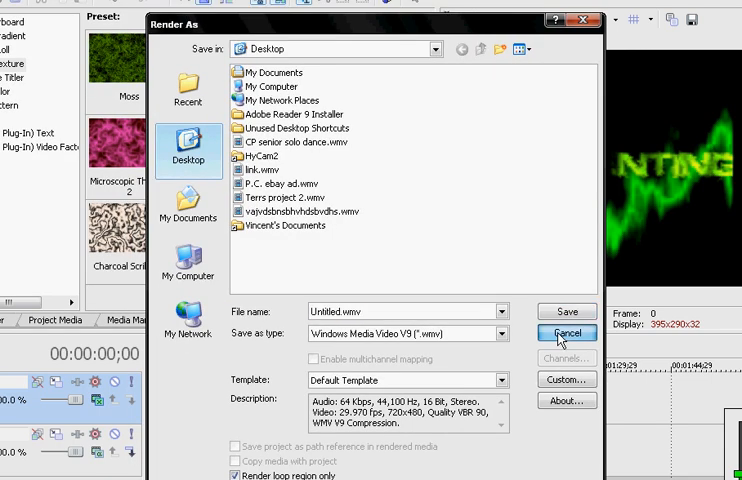
- Cancel the Render As dialog without rendering
{"action": "left_click", "coordinate": [566, 333]}
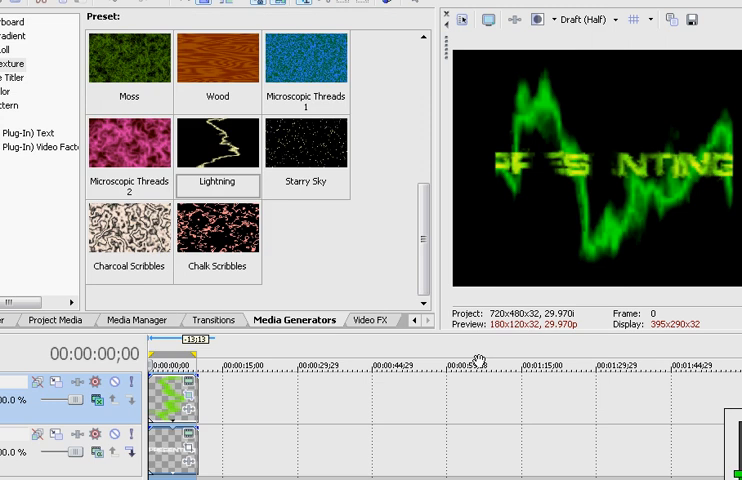